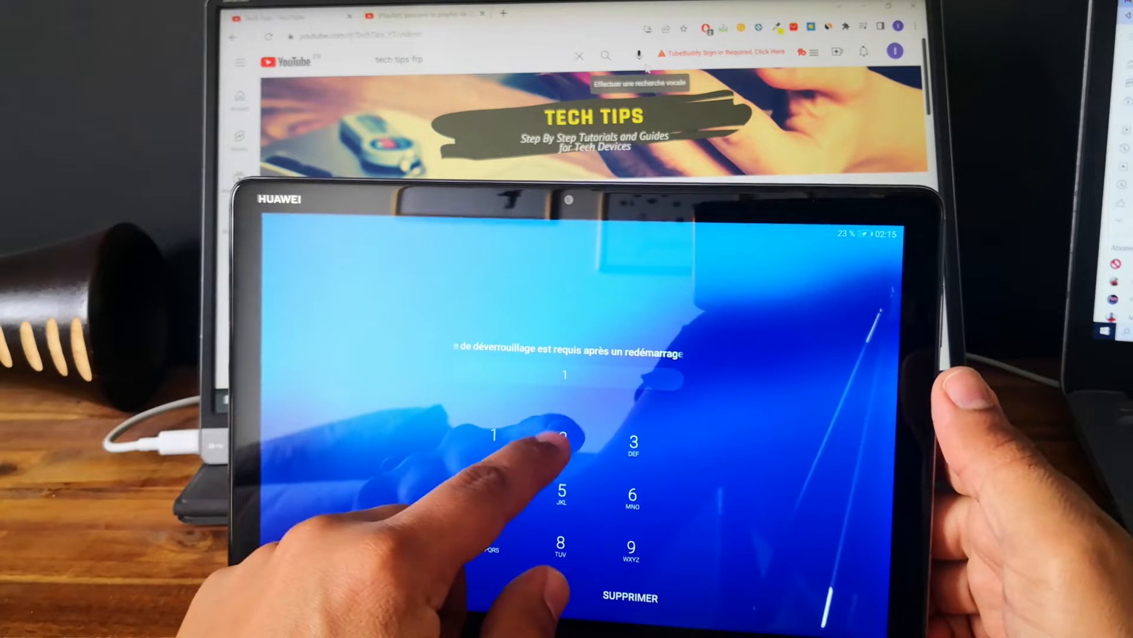
# Try a guessed PIN on the lock screen keypad.
pyautogui.click(563, 434)
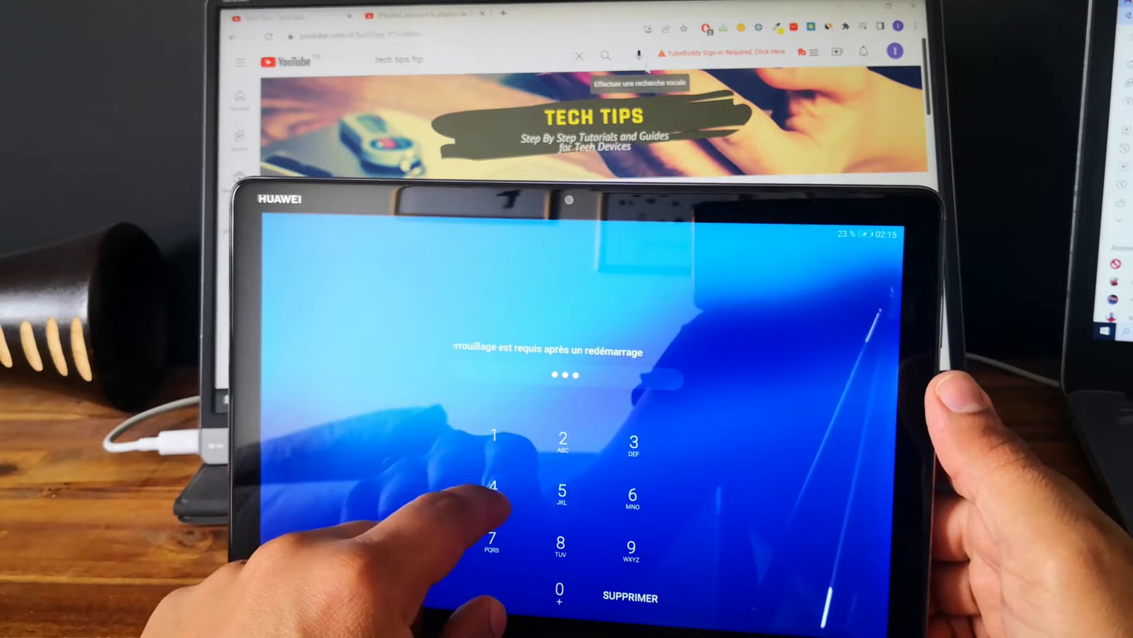
pyautogui.click(494, 489)
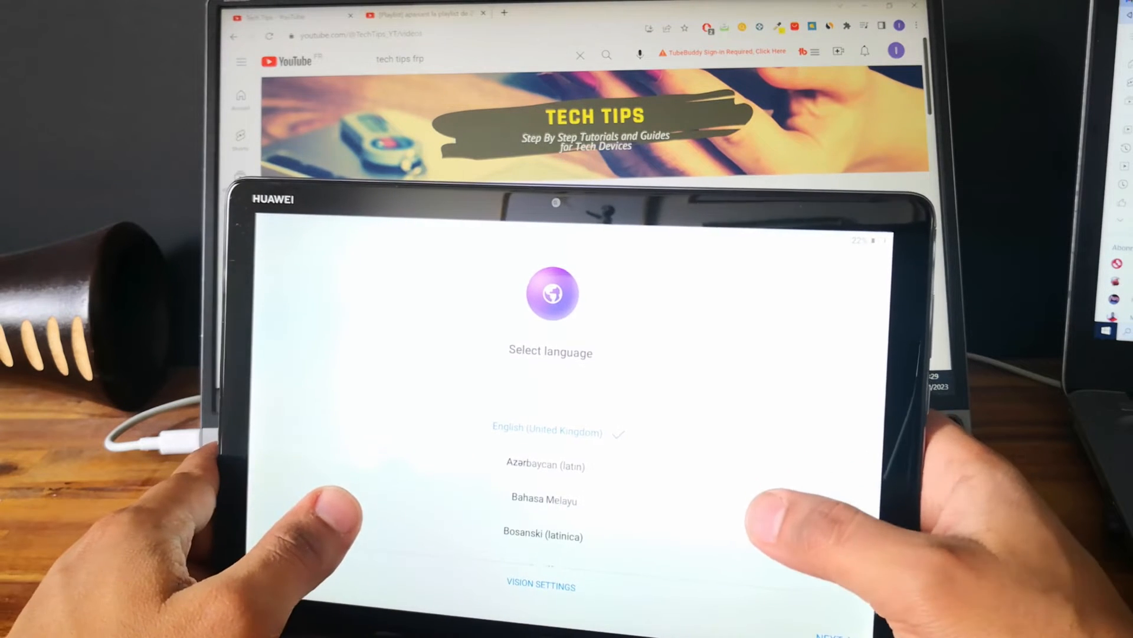
# Choose English with the United States region from the list and continue to the terms.
pyautogui.scroll(-3)
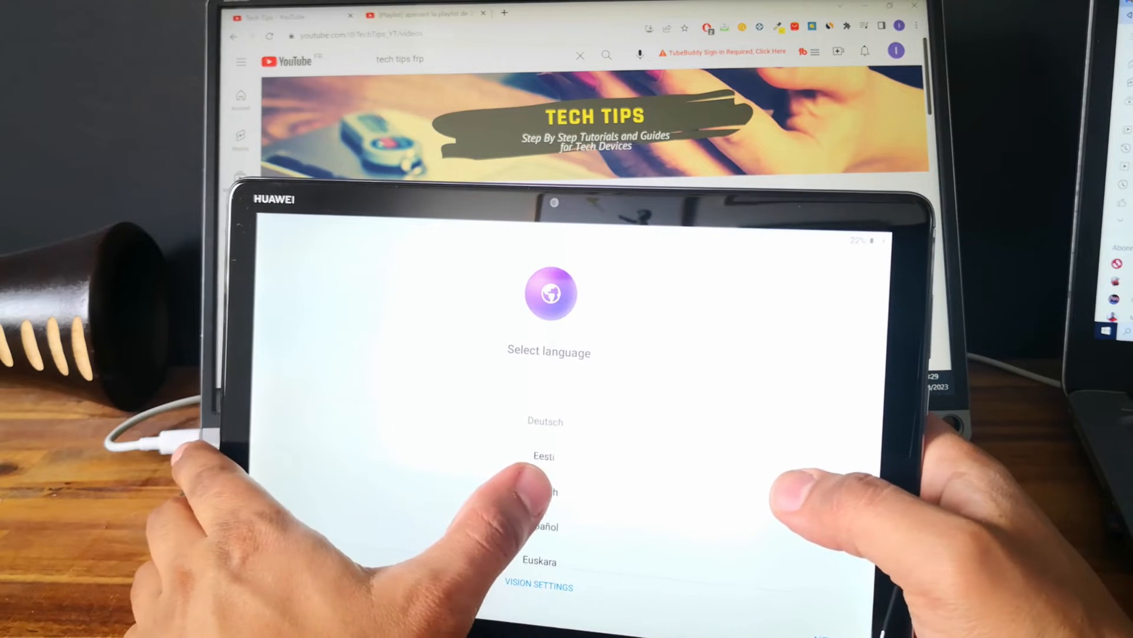
pyautogui.click(552, 491)
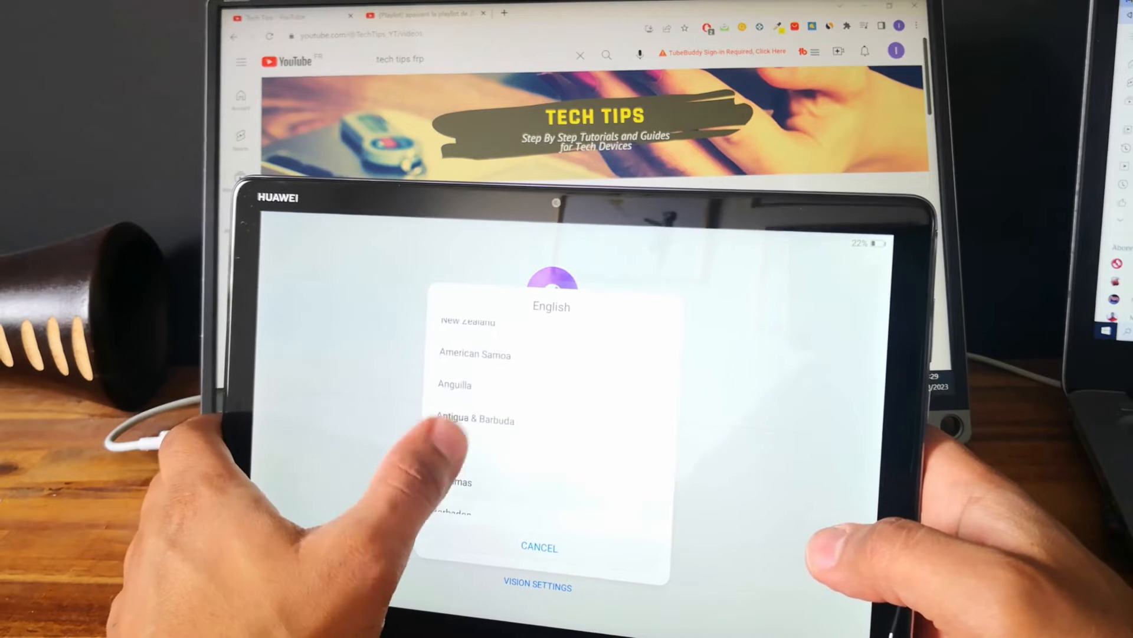
pyautogui.scroll(-3)
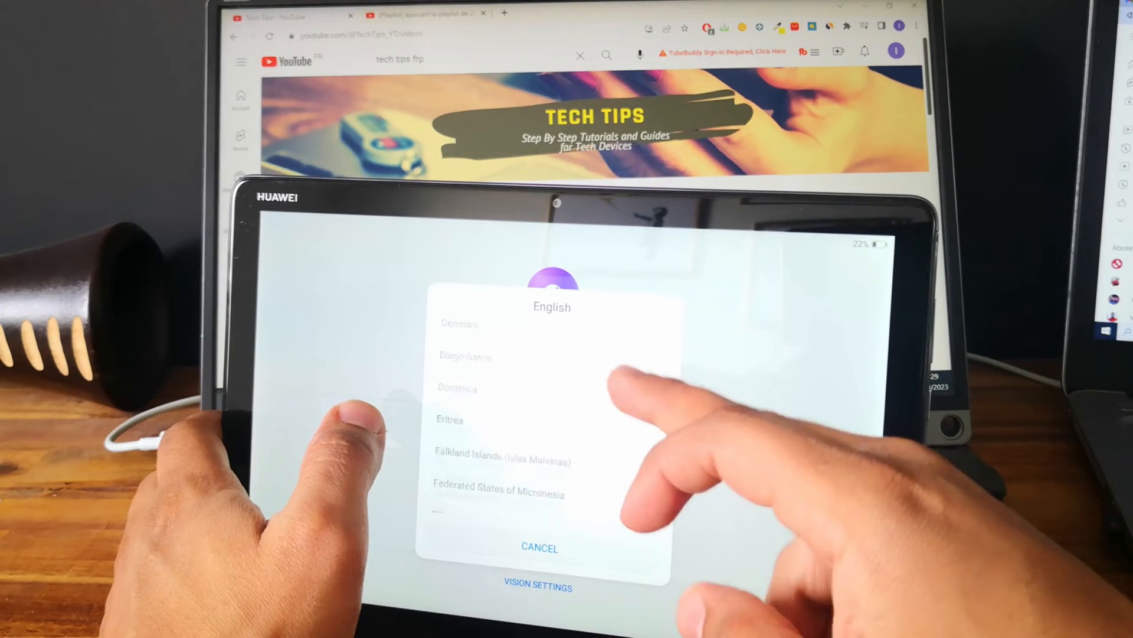
pyautogui.scroll(-3)
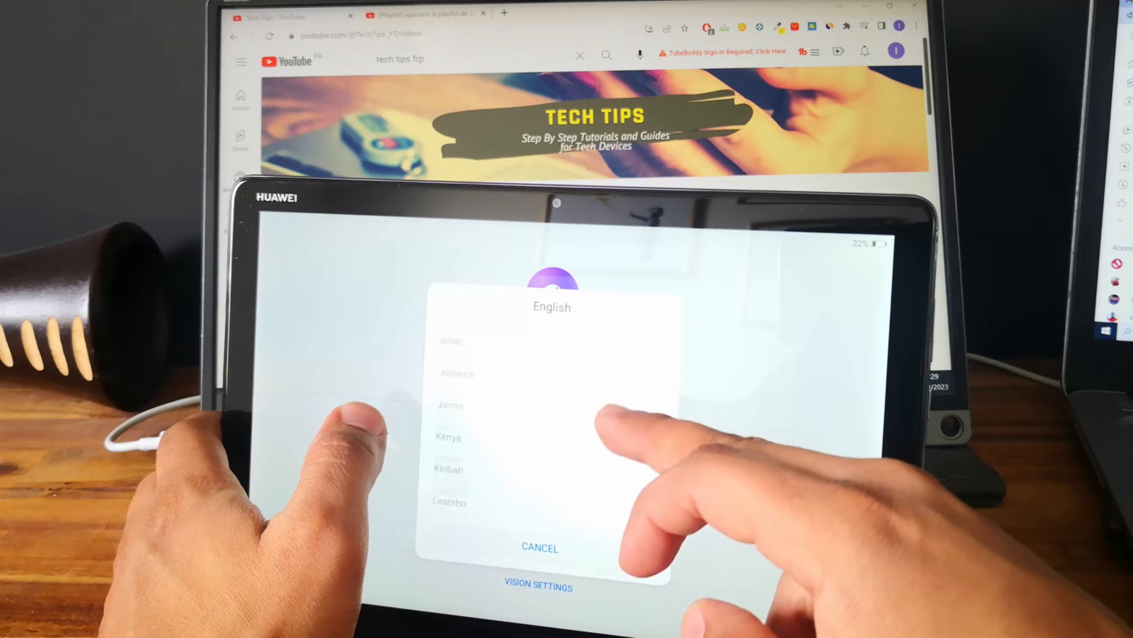
pyautogui.scroll(-3)
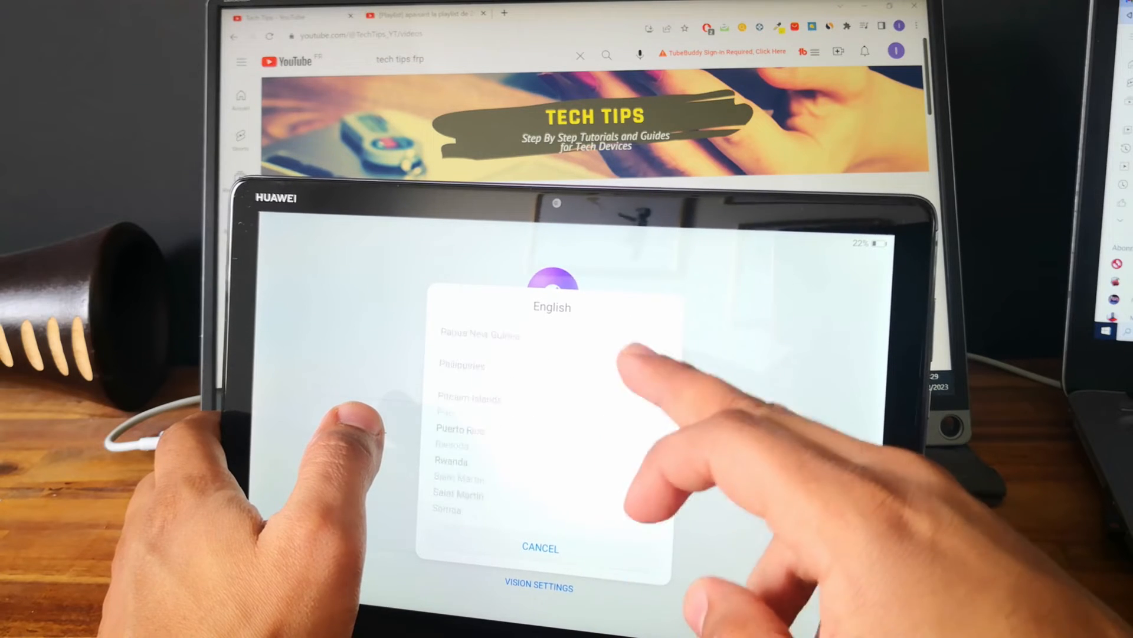
pyautogui.scroll(-3)
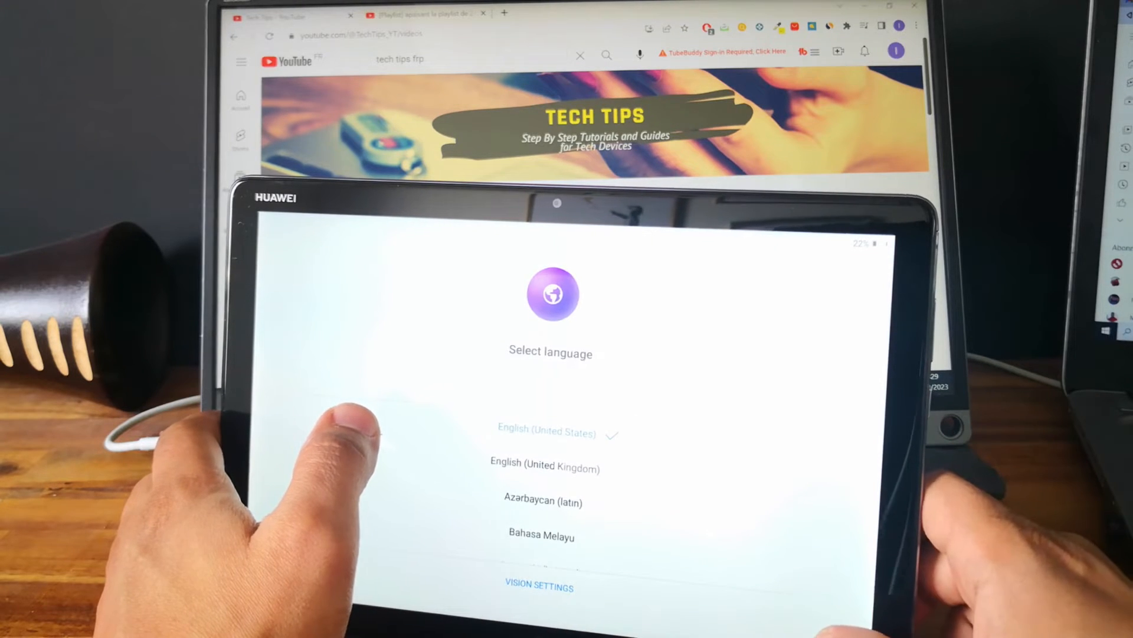
pyautogui.click(547, 432)
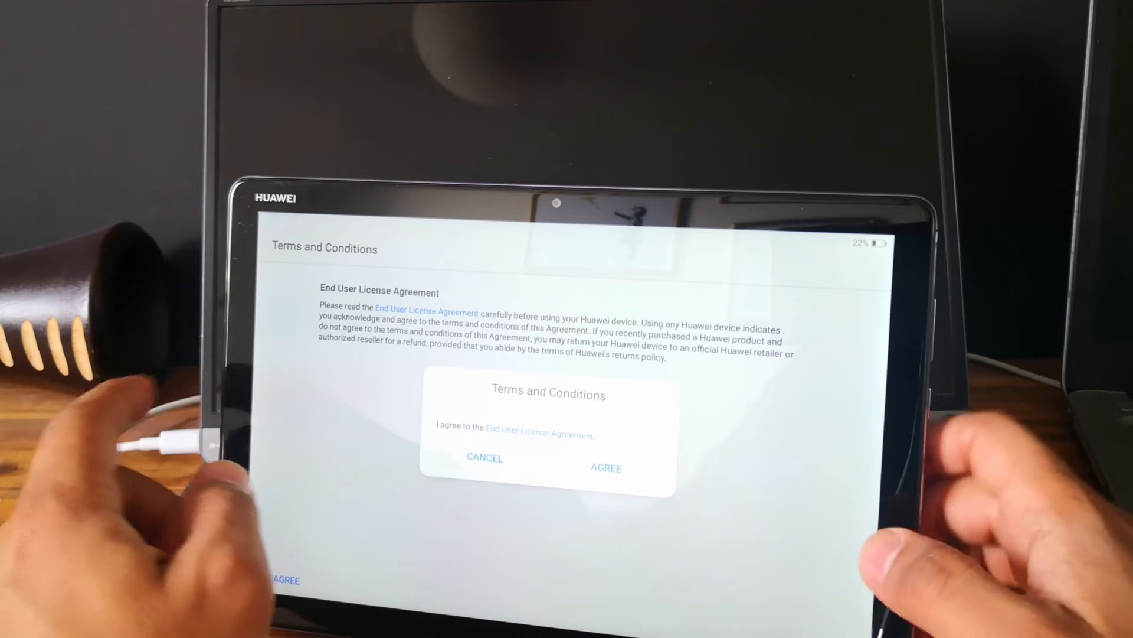
# Agree to the EULA, skip the User Experience project and agree to all service permissions.
pyautogui.click(605, 467)
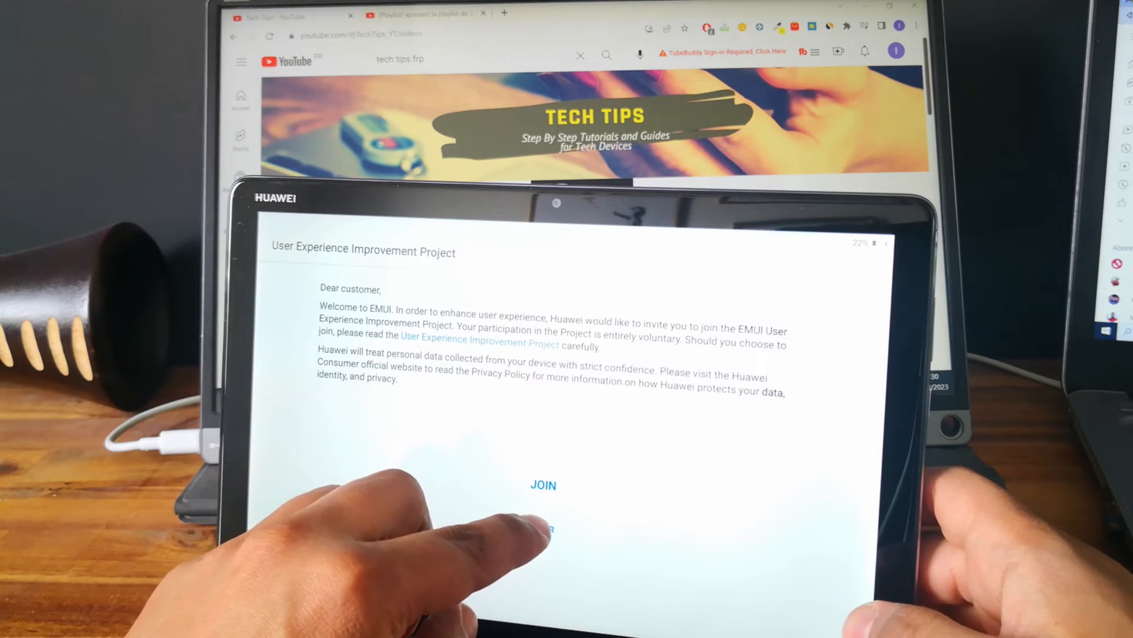
pyautogui.click(544, 485)
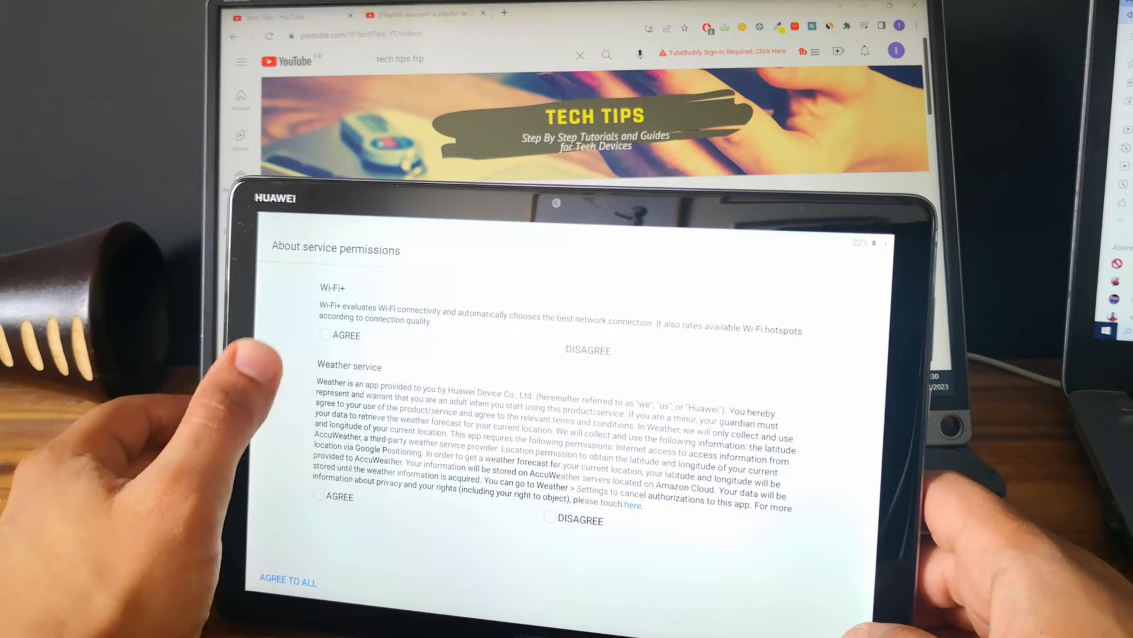
pyautogui.click(288, 581)
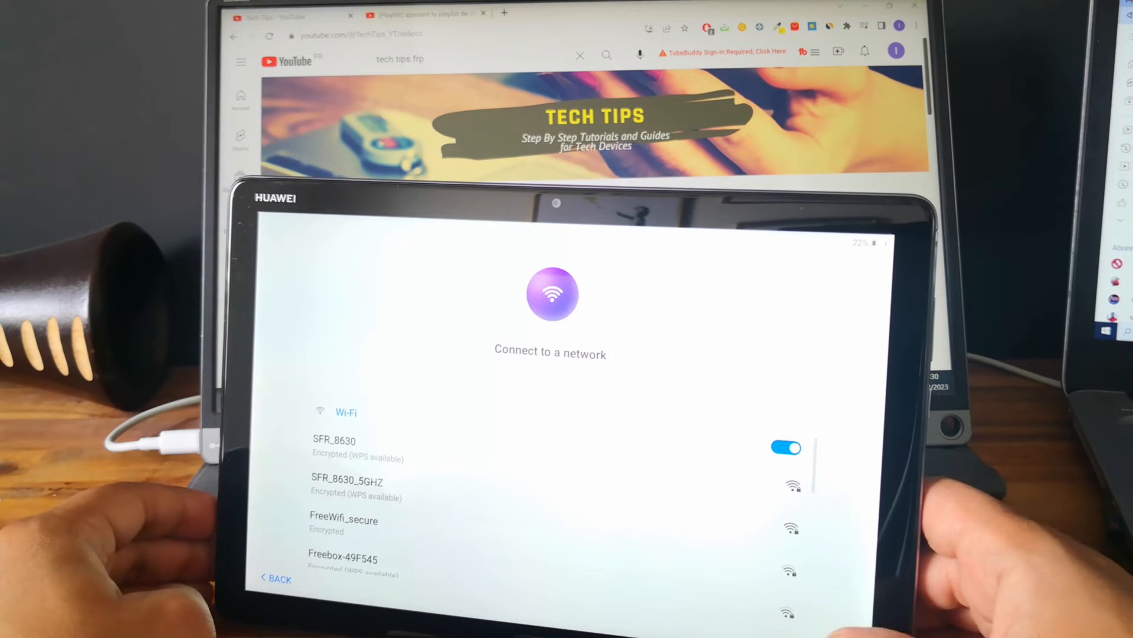
# Dismiss the factory-reset security tip and connect to the SFR_8630 Wi-Fi network.
pyautogui.click(786, 448)
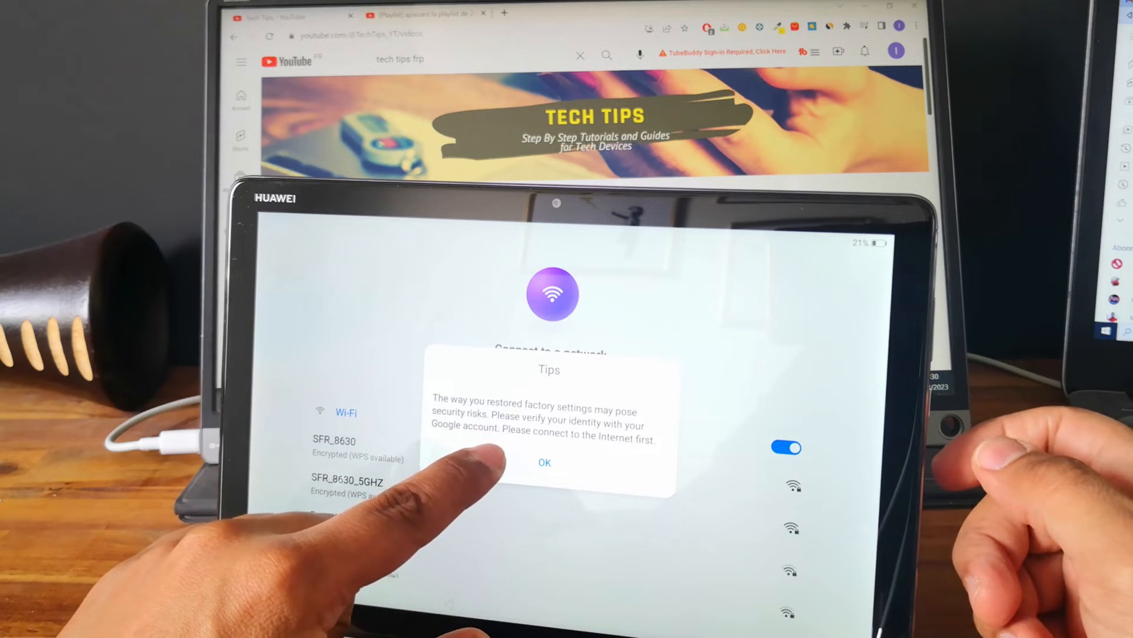
pyautogui.click(546, 463)
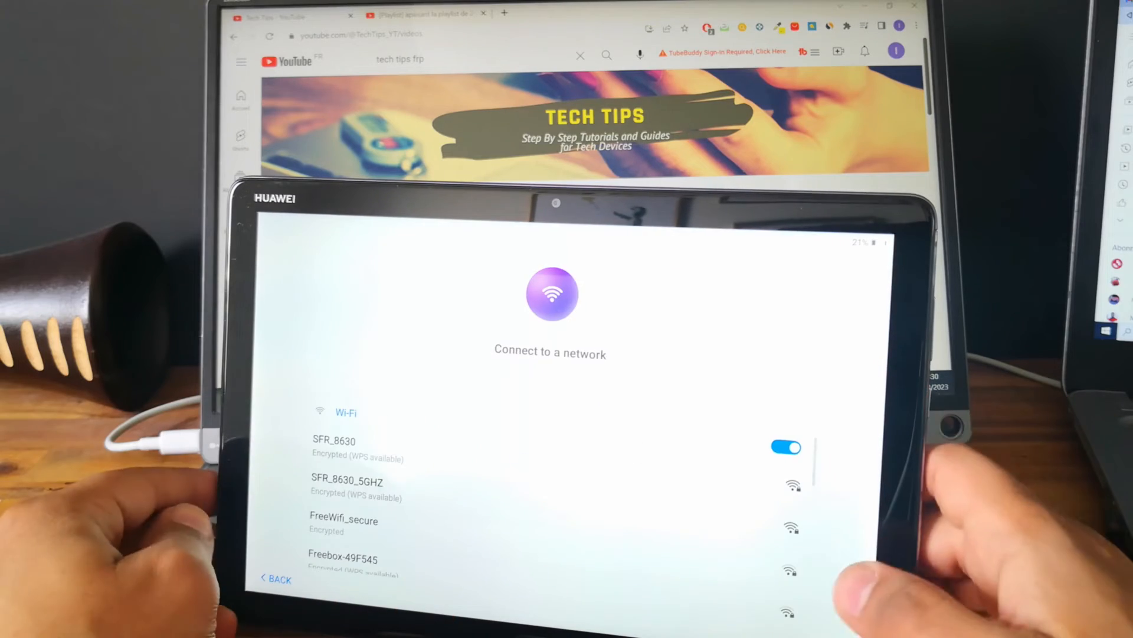
pyautogui.click(335, 439)
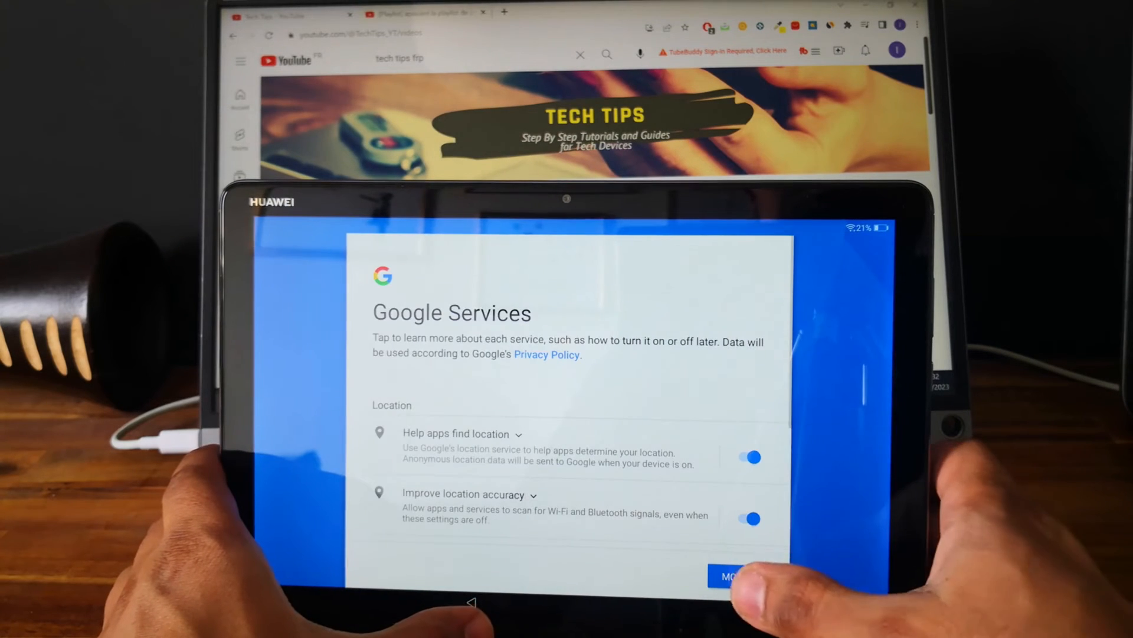
# Accept Google services, skip HUAWEI ID sign-in and confirm setting up as a new device.
pyautogui.click(736, 576)
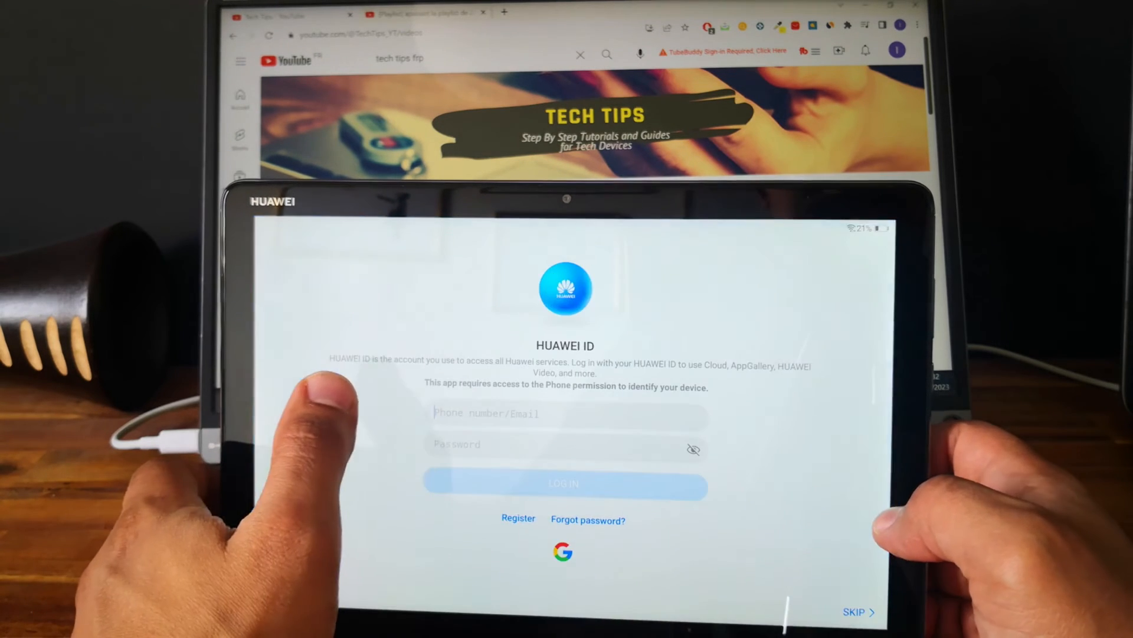
pyautogui.click(854, 612)
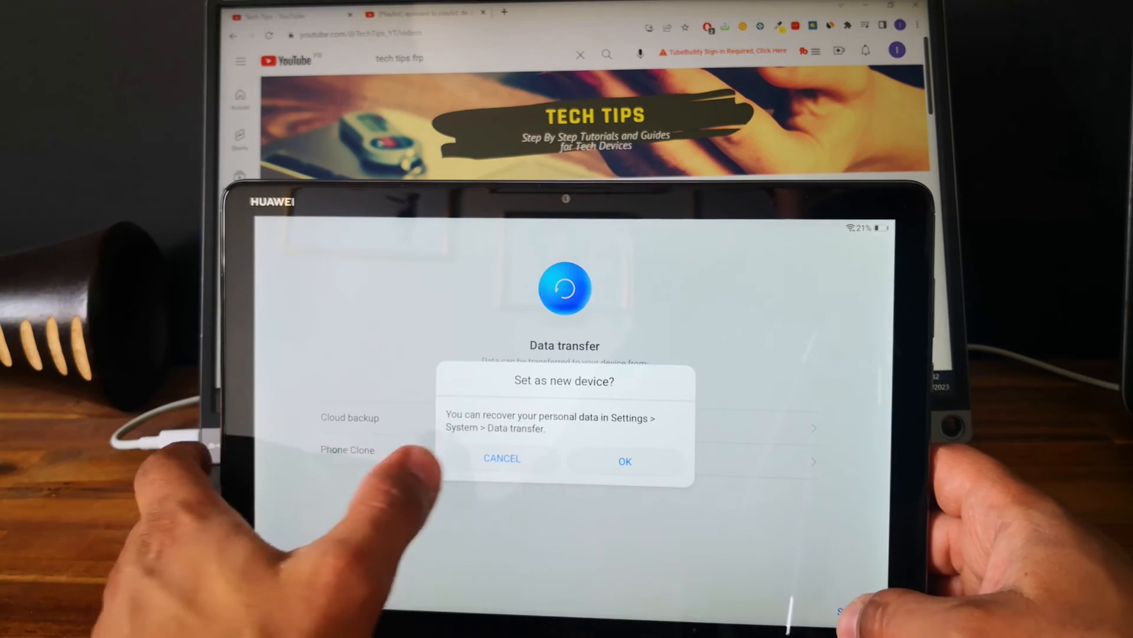
pyautogui.click(623, 462)
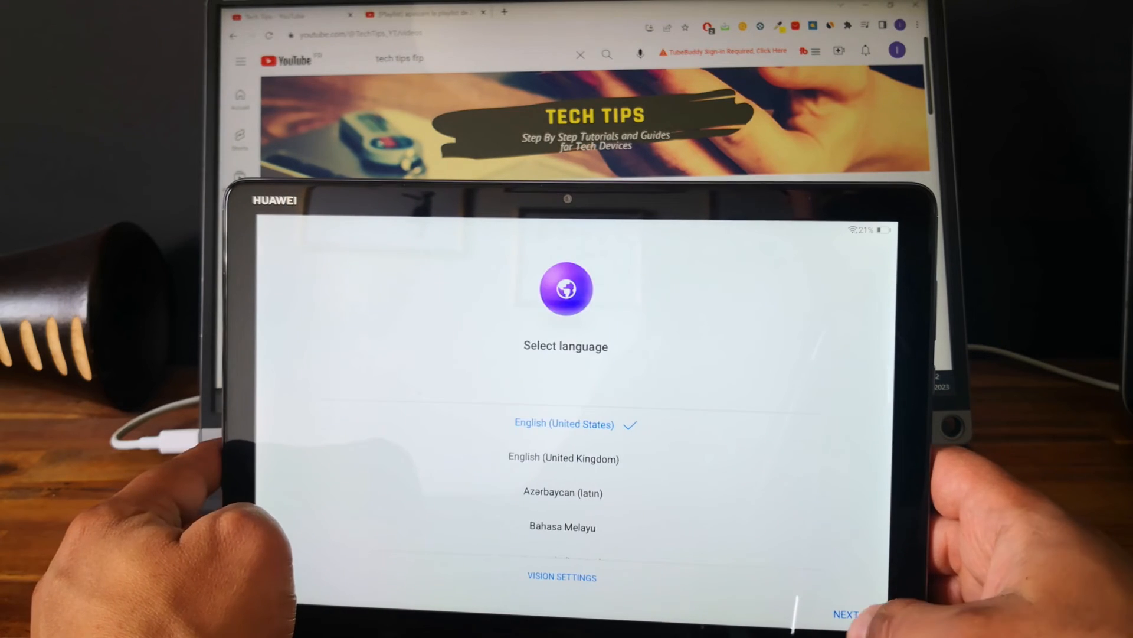
# Re-run the language, EULA, improvement project and network steps to reach Checking for updates.
pyautogui.click(845, 614)
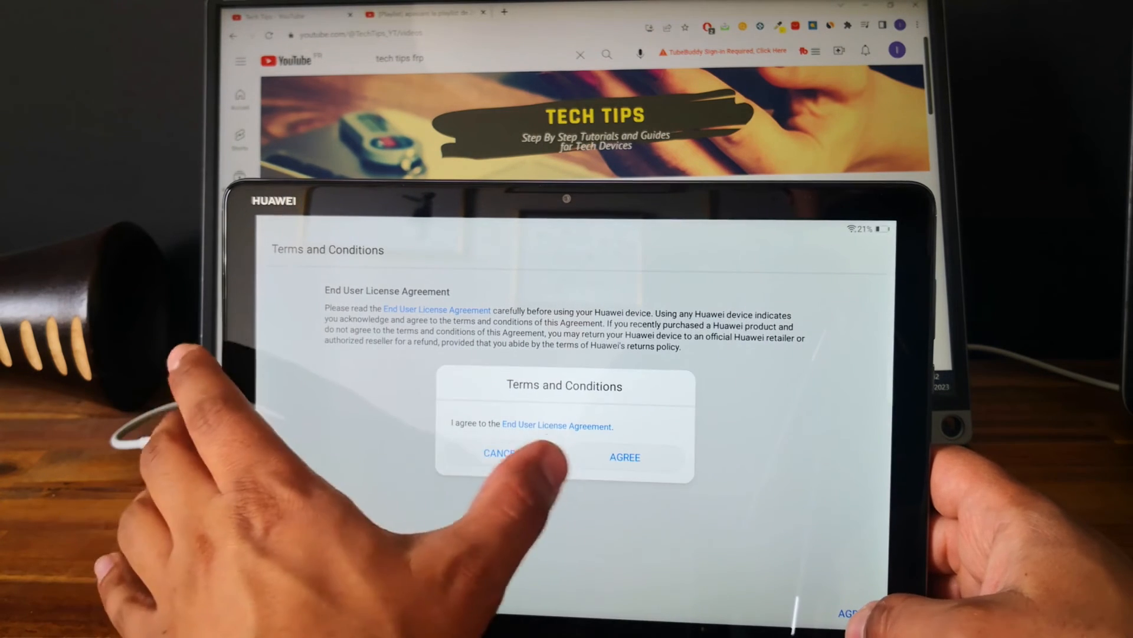
pyautogui.click(624, 457)
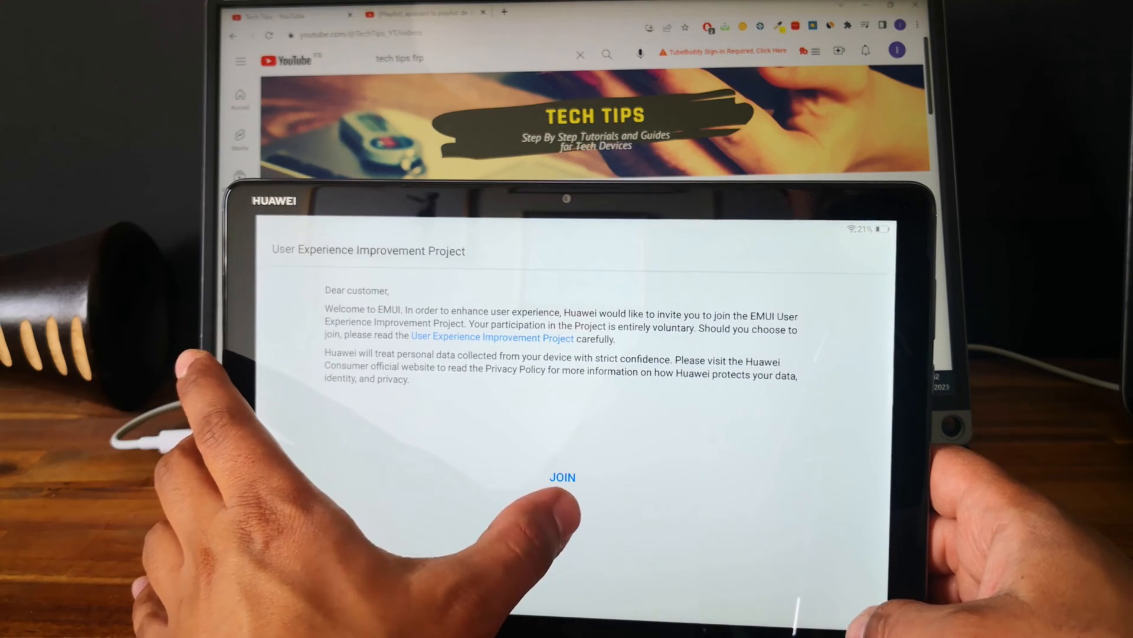
pyautogui.click(562, 477)
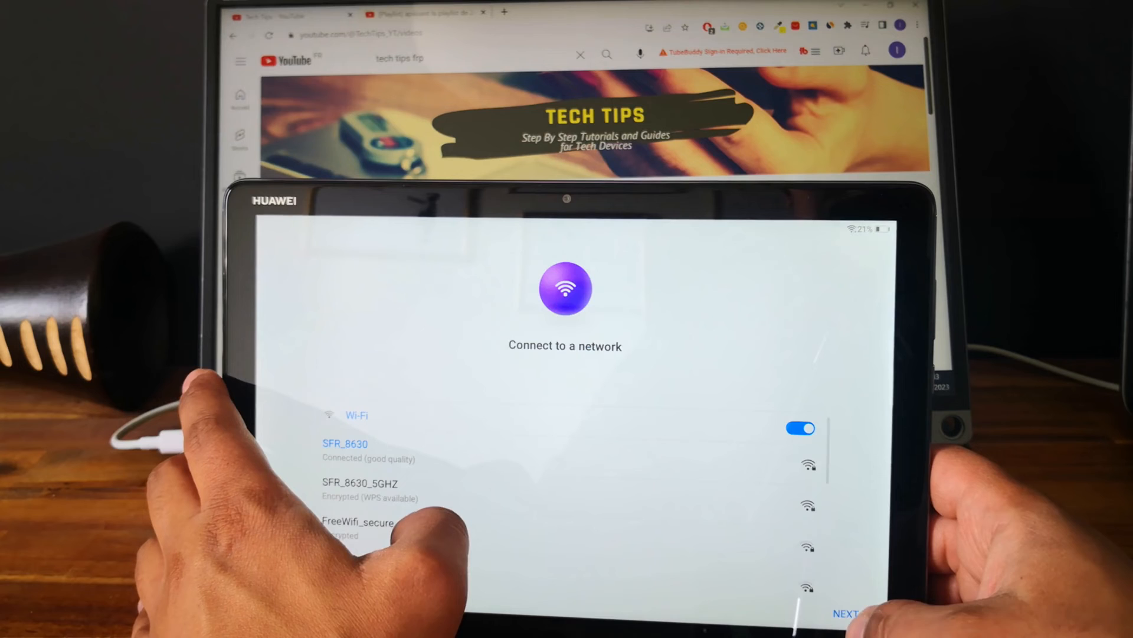
pyautogui.click(844, 613)
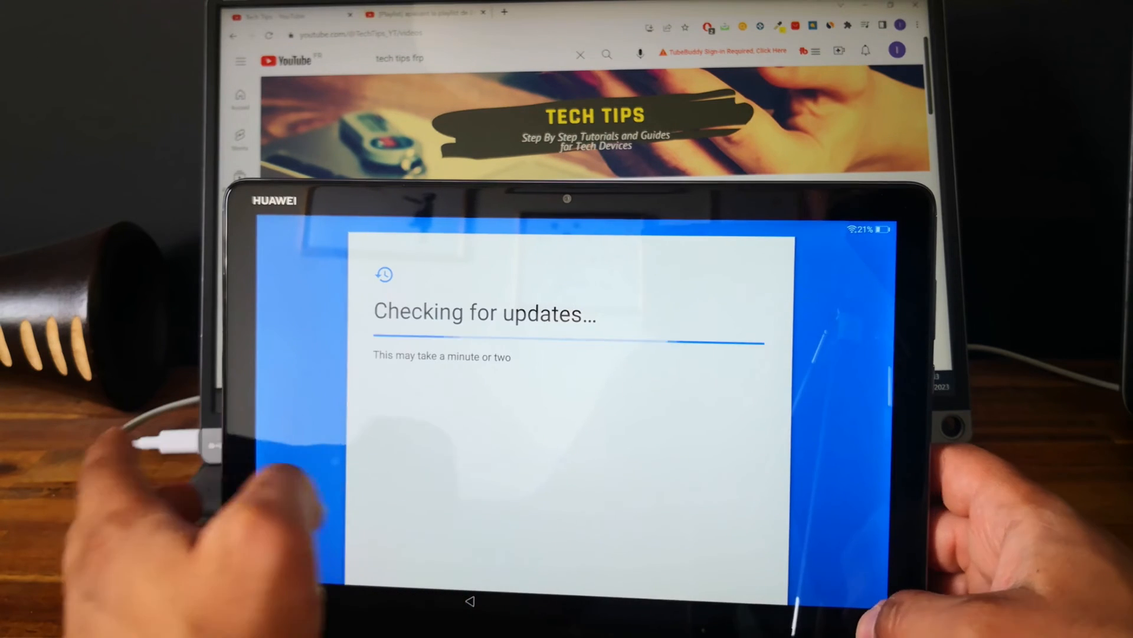